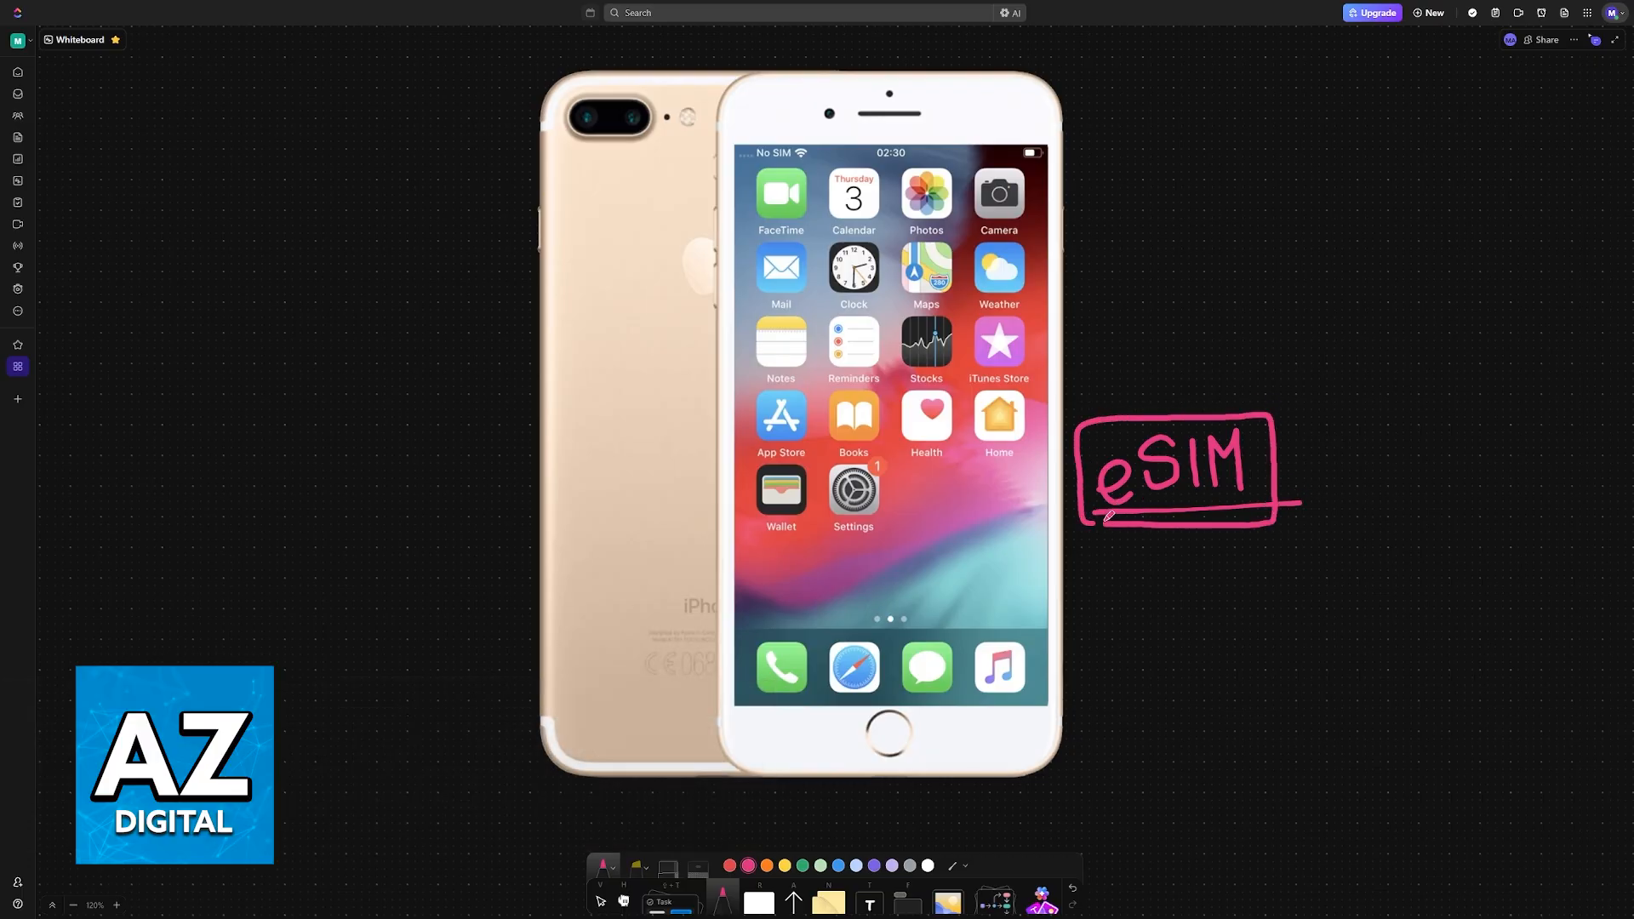
# - Scroll the whiteboard to the SIM card size comparison image with eSIM circled
pyautogui.scroll(-3)
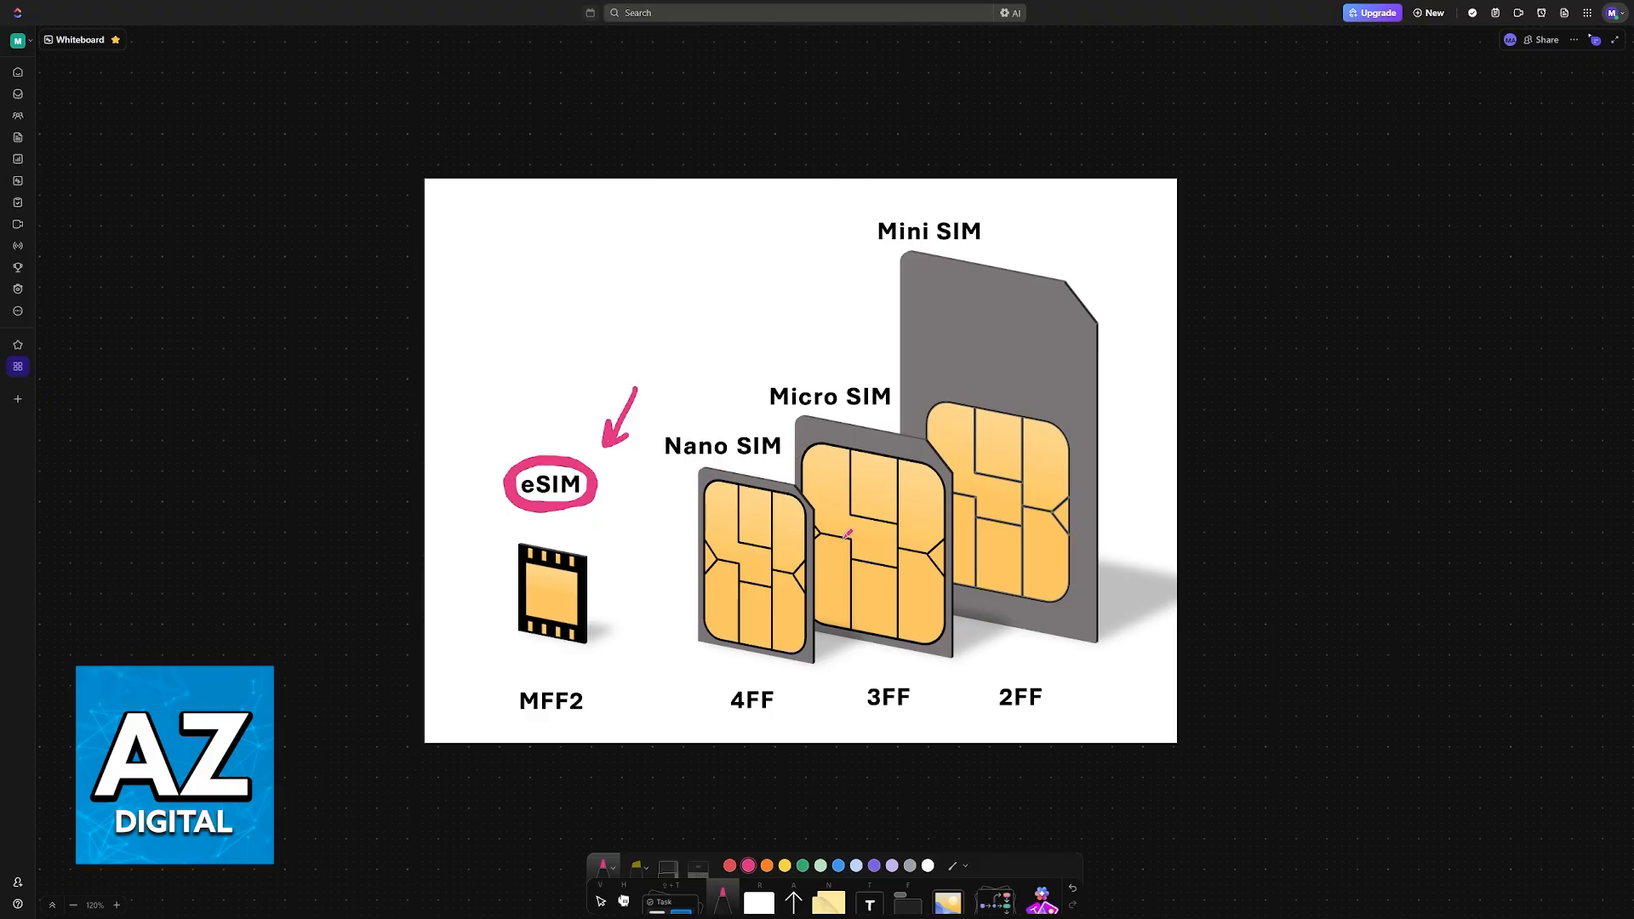
pyautogui.moveTo(751, 659)
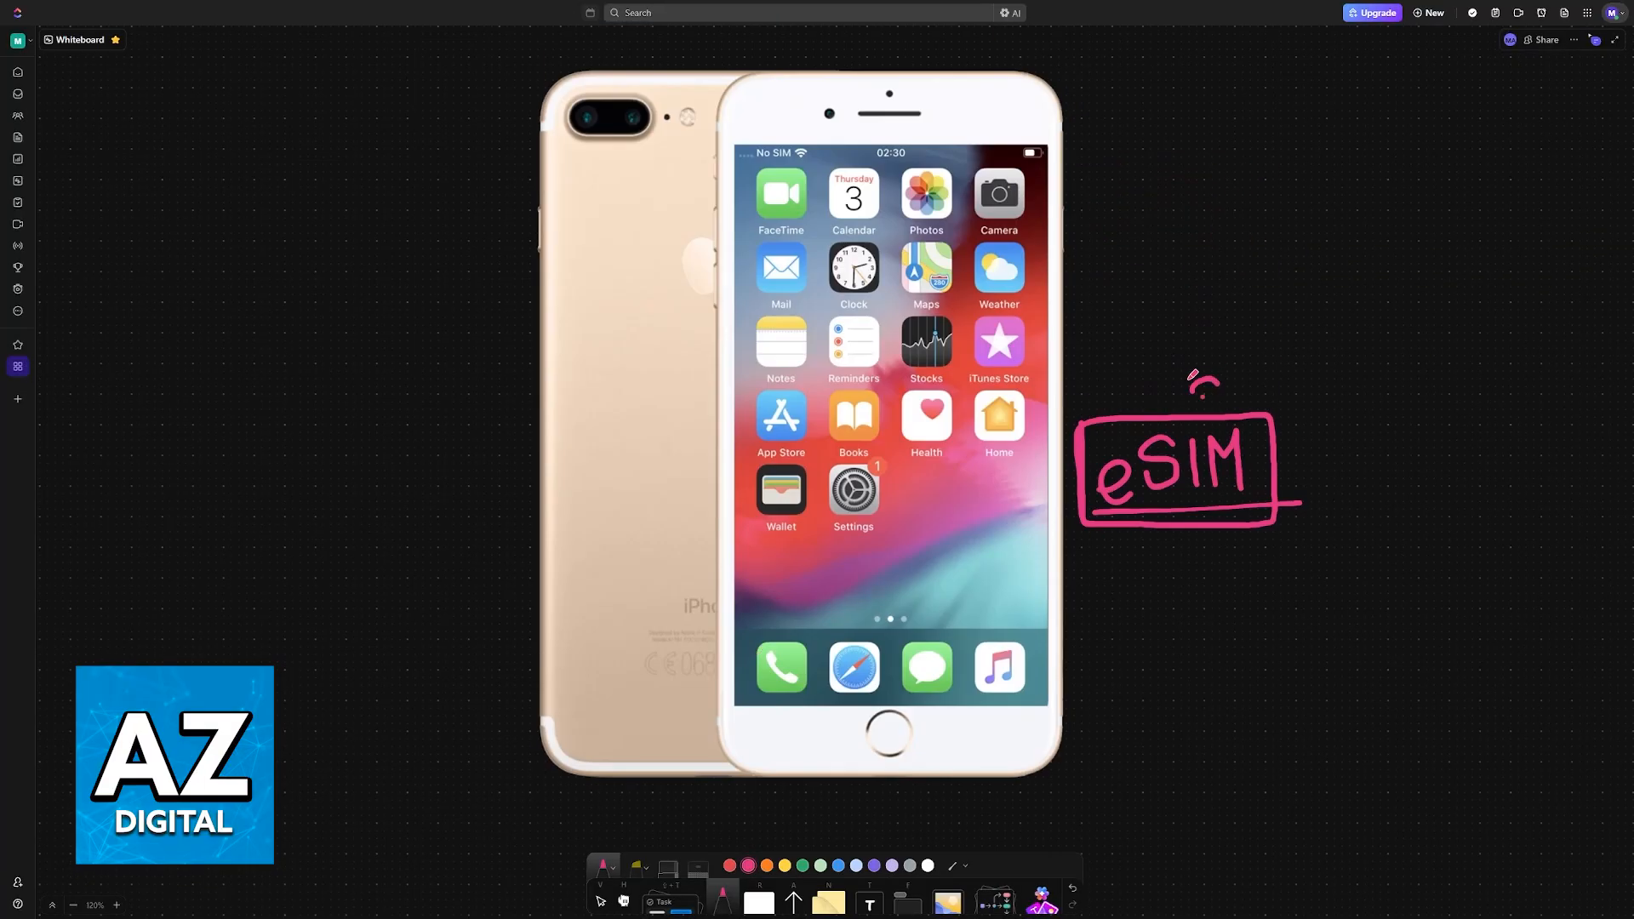
# - Draw a circled wireless-signal symbol in pink above the eSIM box, then move down the board
pyautogui.moveTo(1193, 375); pyautogui.dragTo(1228, 354)
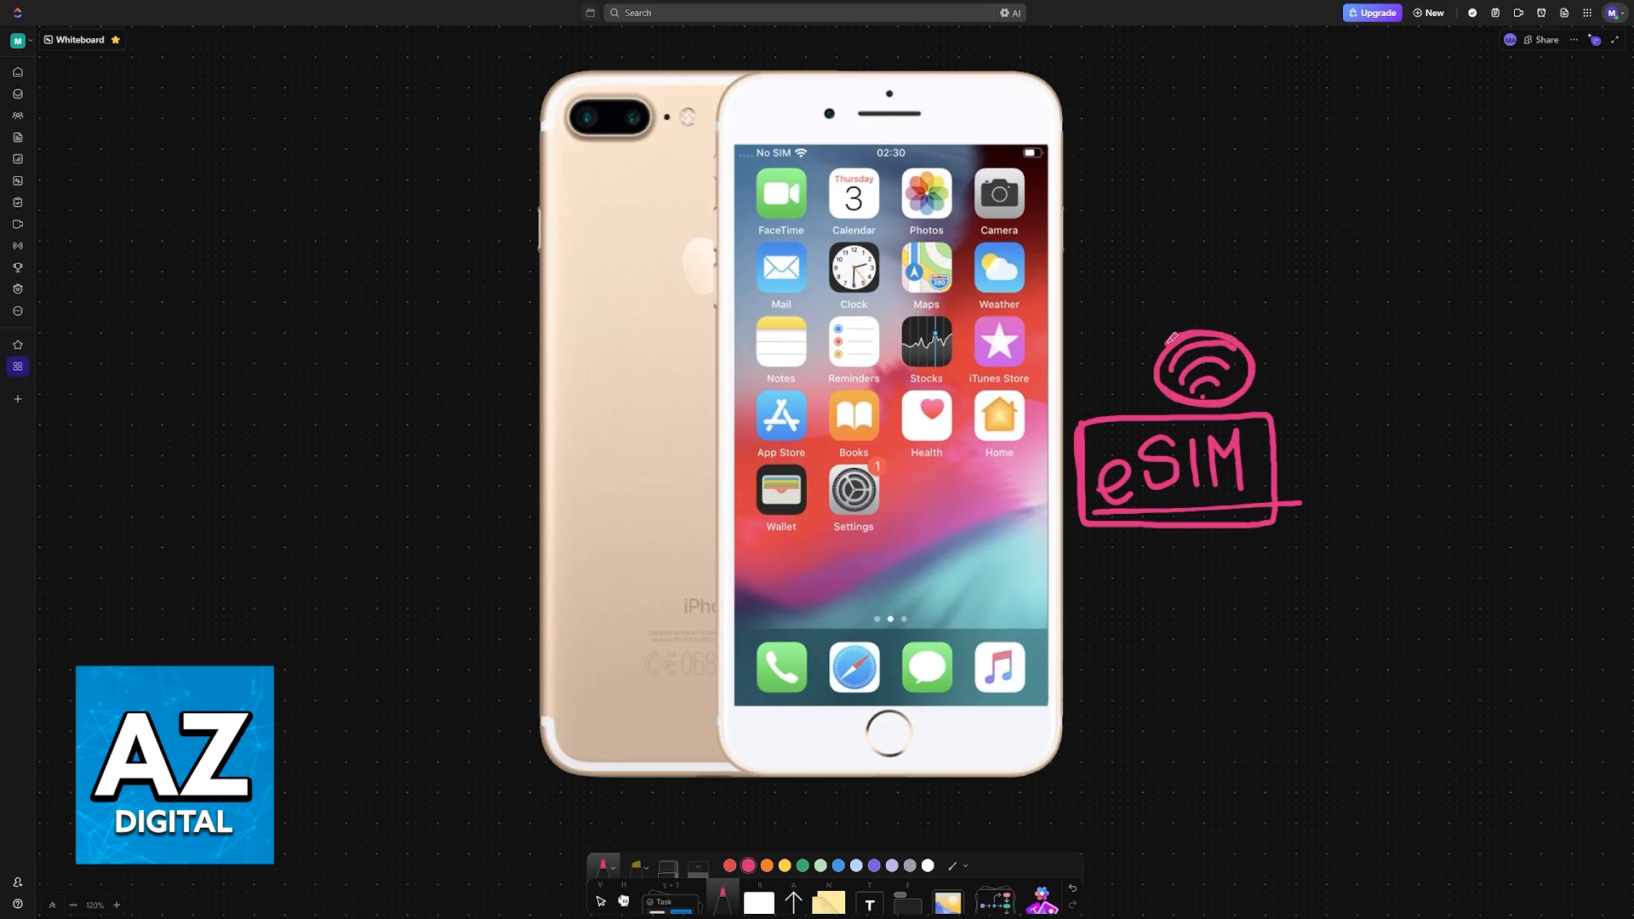
pyautogui.scroll(-3)
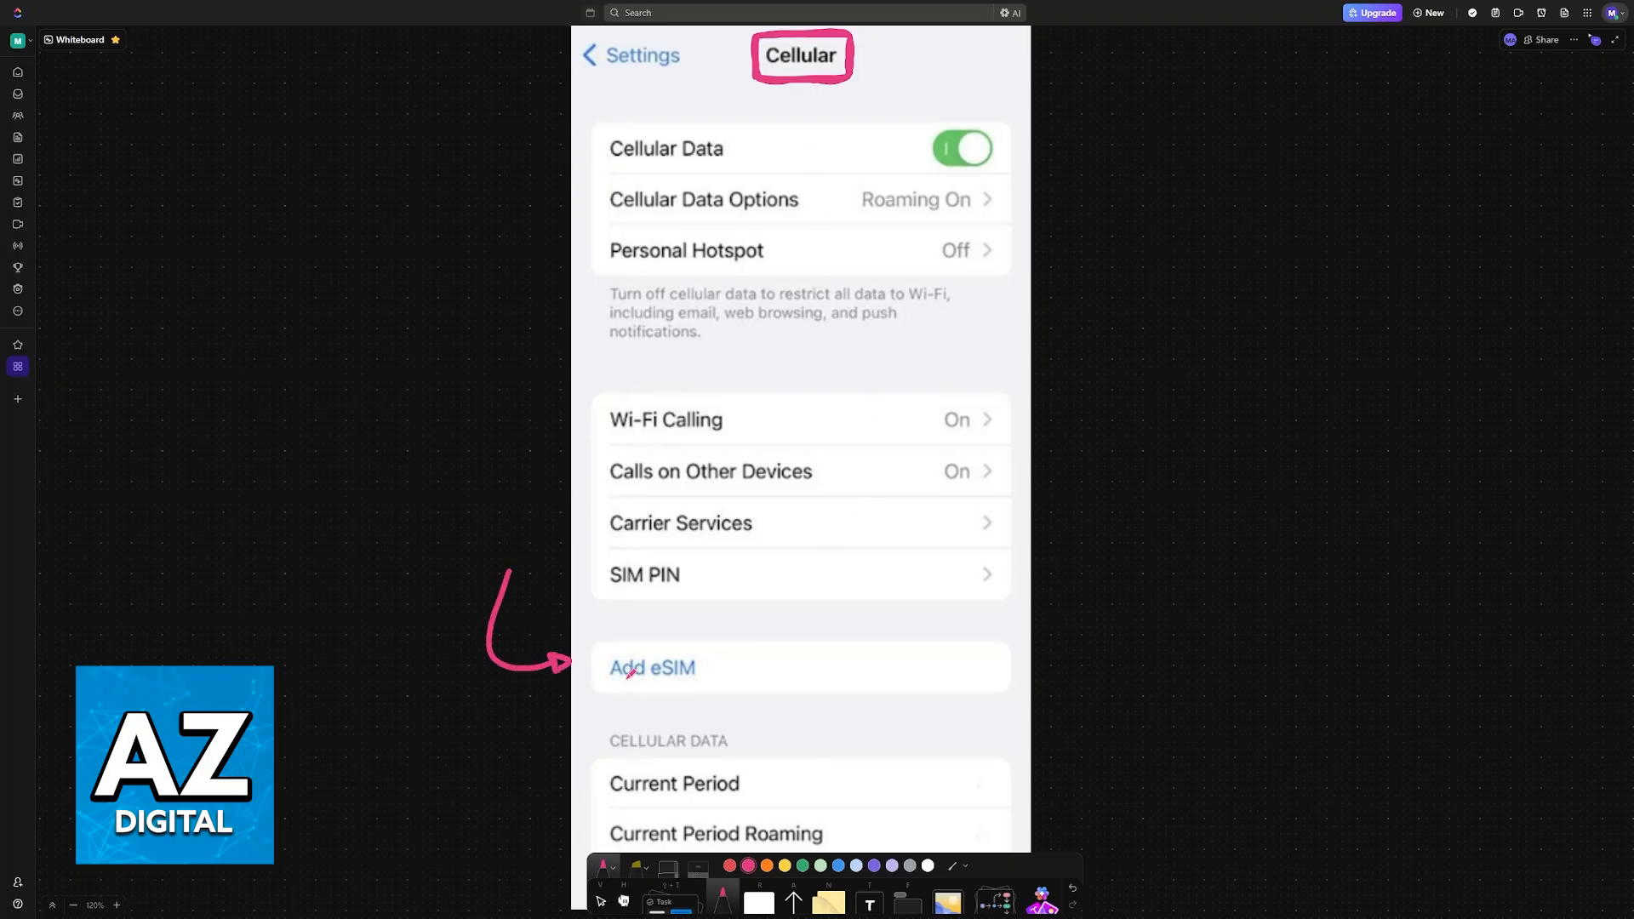
# - Circle the Add eSIM option on the Cellular settings screenshot in pink ink
pyautogui.moveTo(594, 647); pyautogui.dragTo(716, 688)
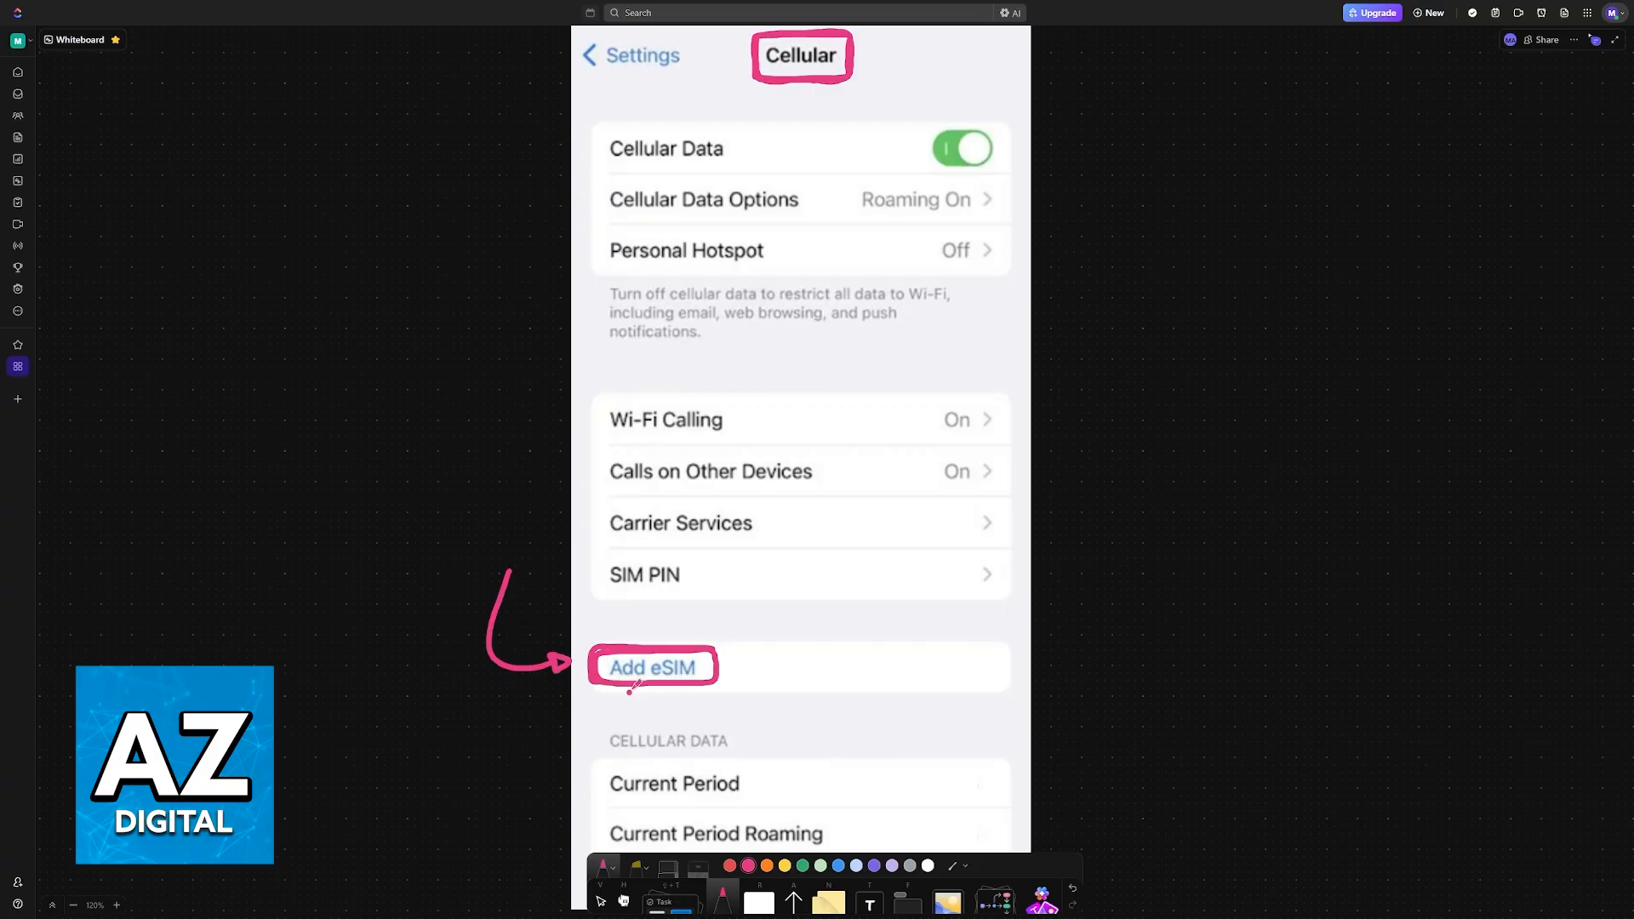
pyautogui.moveTo(614, 641); pyautogui.dragTo(693, 682)
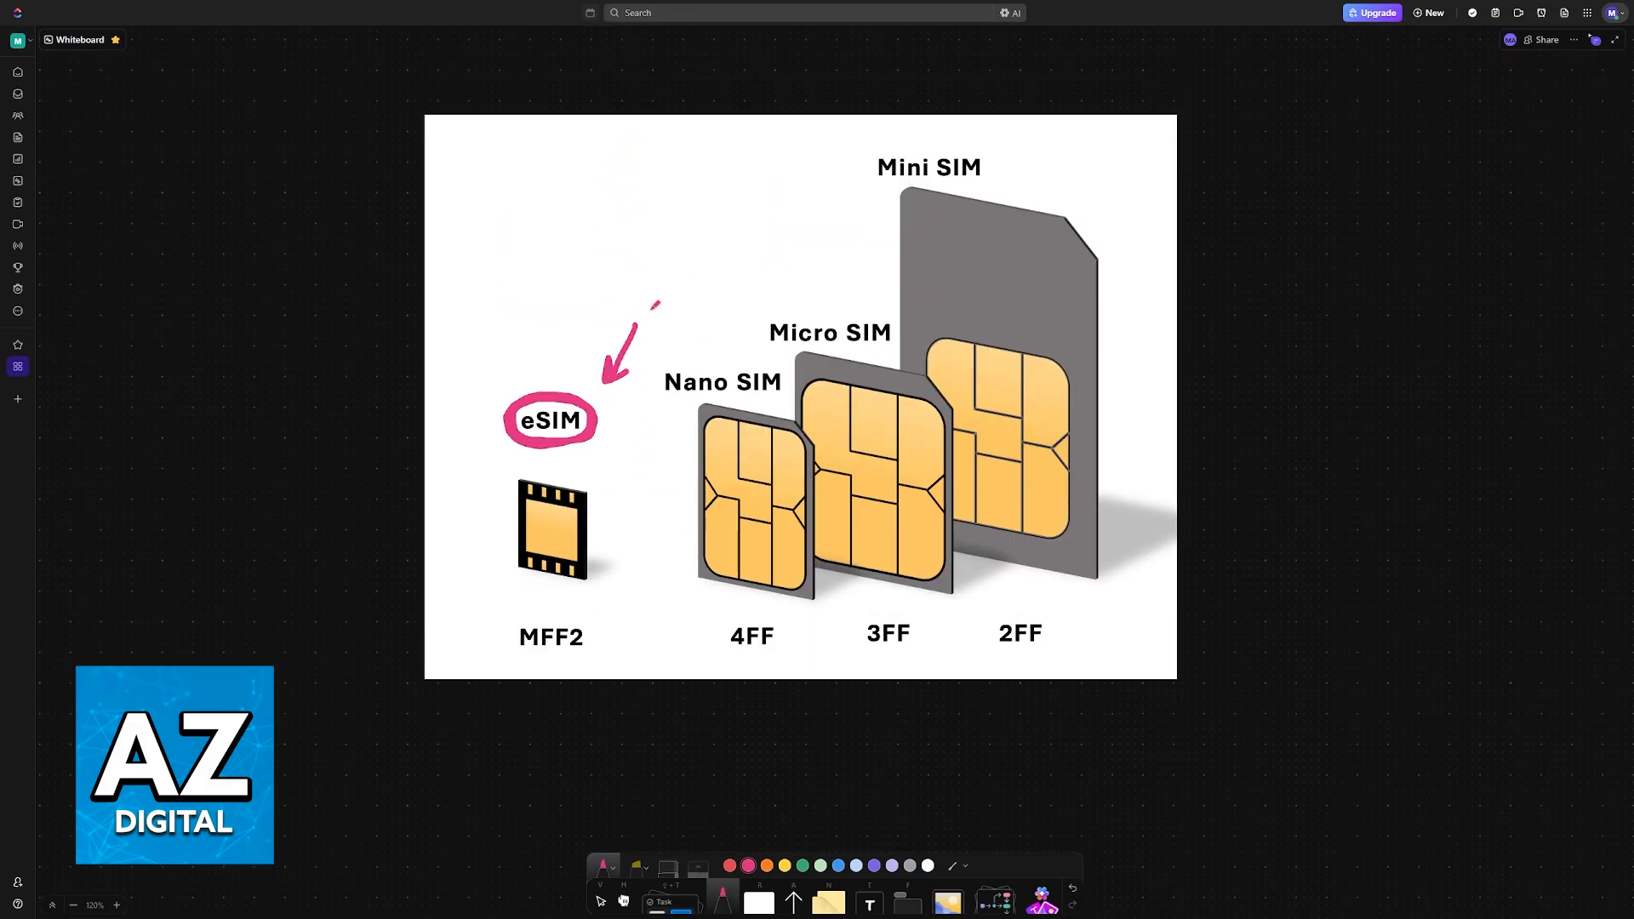
# - Handwrite the note 'Hardwe' in pink above the arrow pointing at the circled eSIM
pyautogui.write('Har')
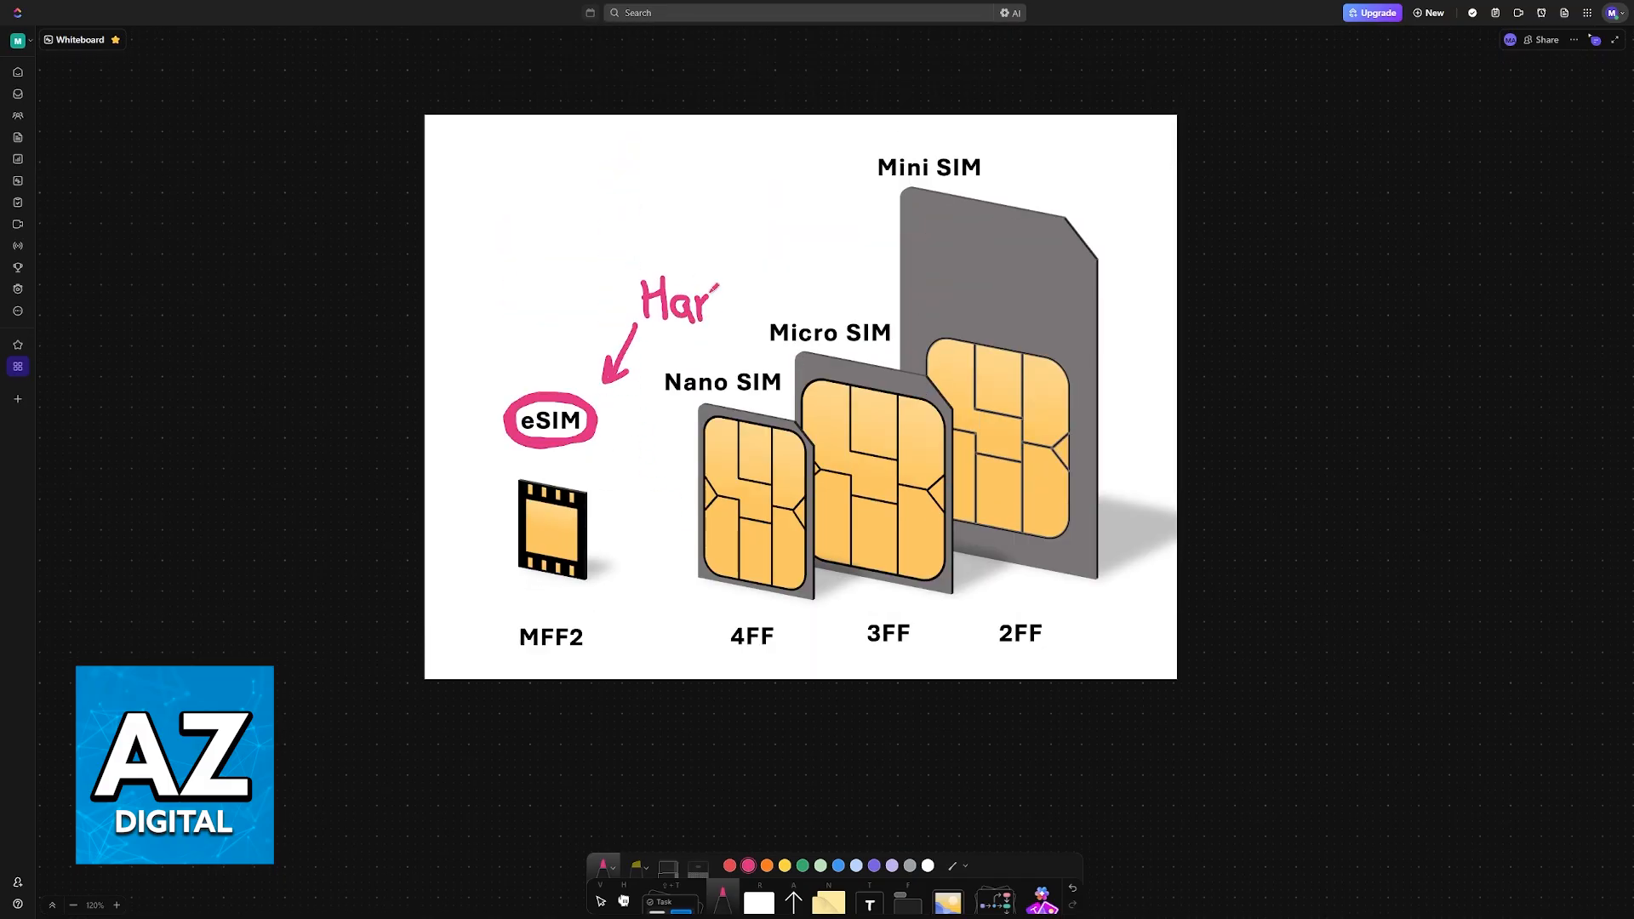
pyautogui.write('dwe')
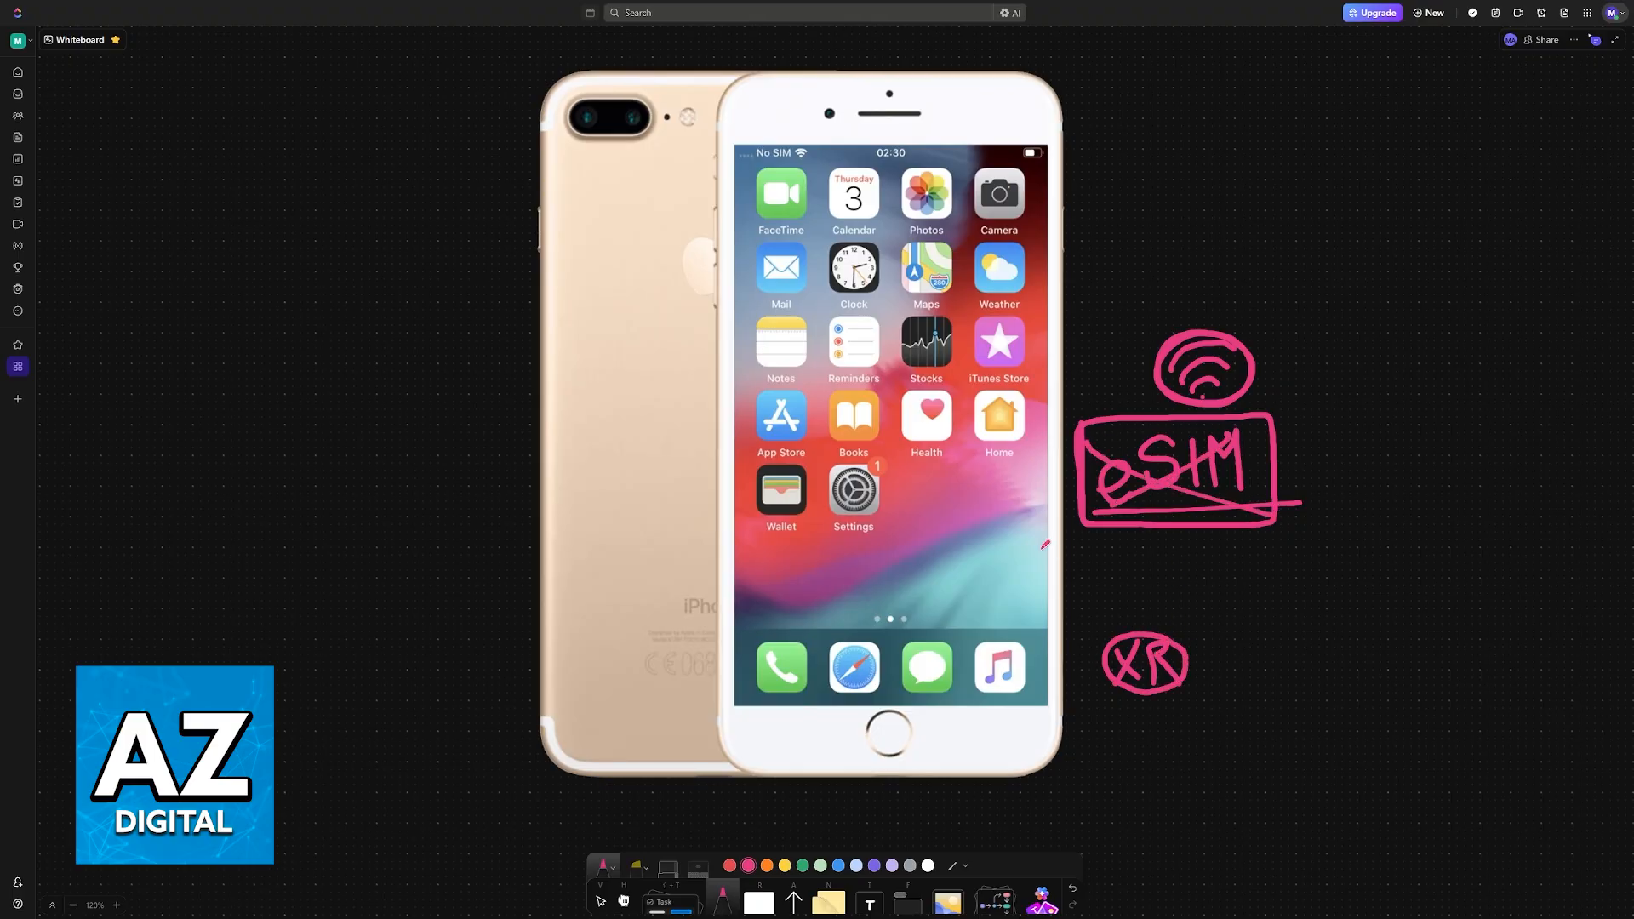
# - Draw a pink arrow from the iPhone screen to the crossed-out eSIM box
pyautogui.moveTo(948, 496); pyautogui.dragTo(1057, 485)
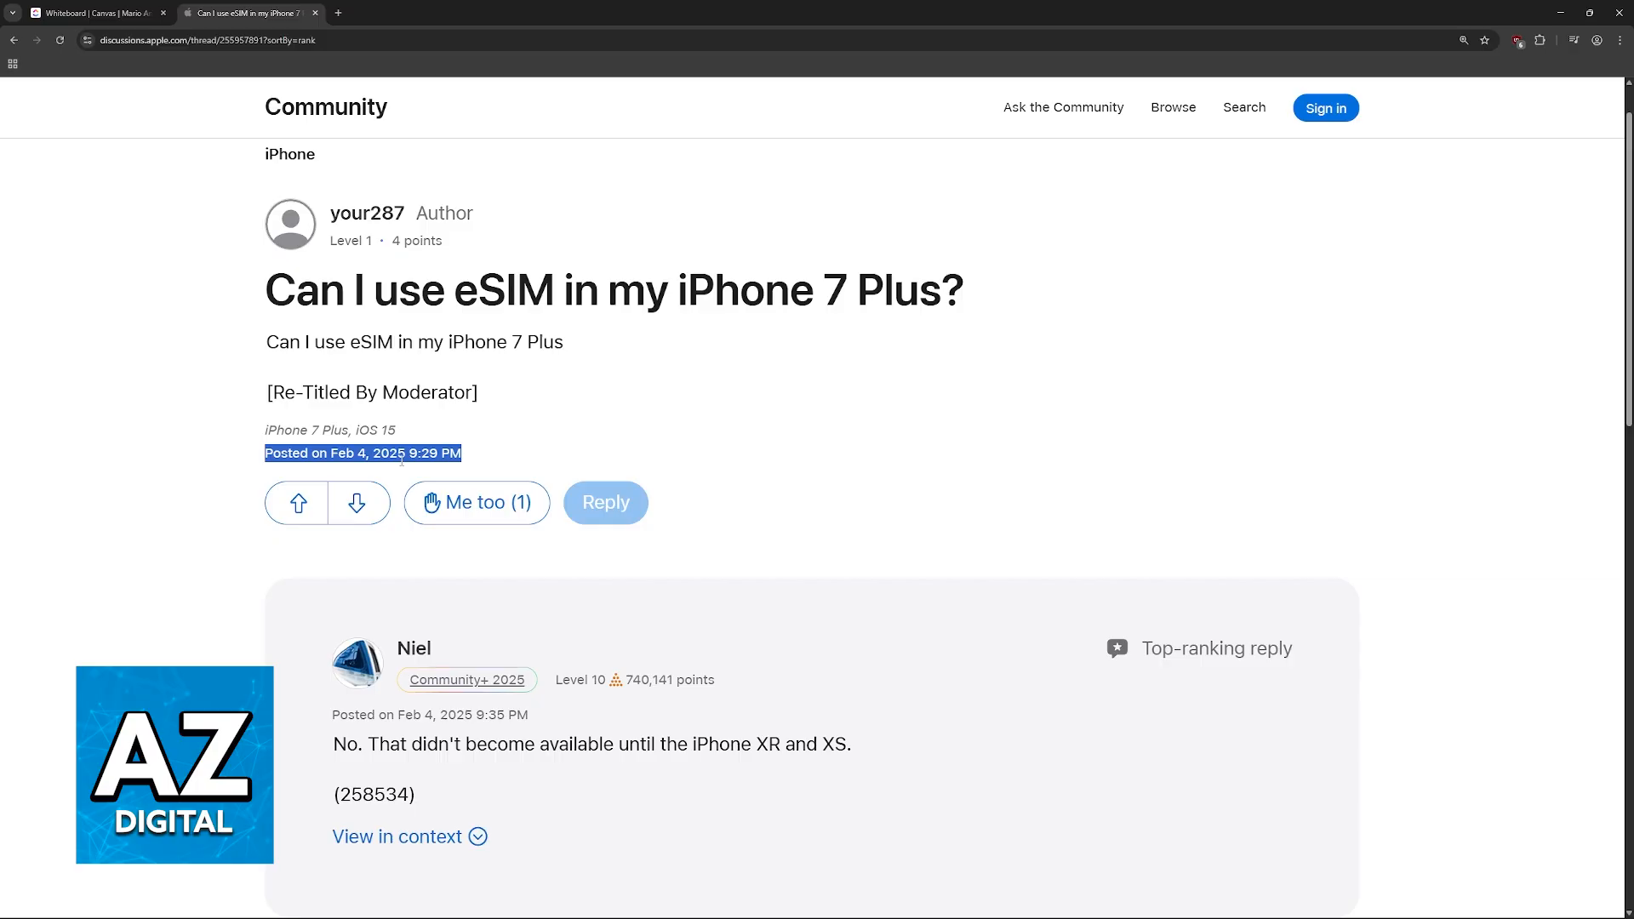
# - Scroll the iPhone 7 Plus eSIM thread to the top reply about XR and XS, then leave the browser
pyautogui.scroll(-3)
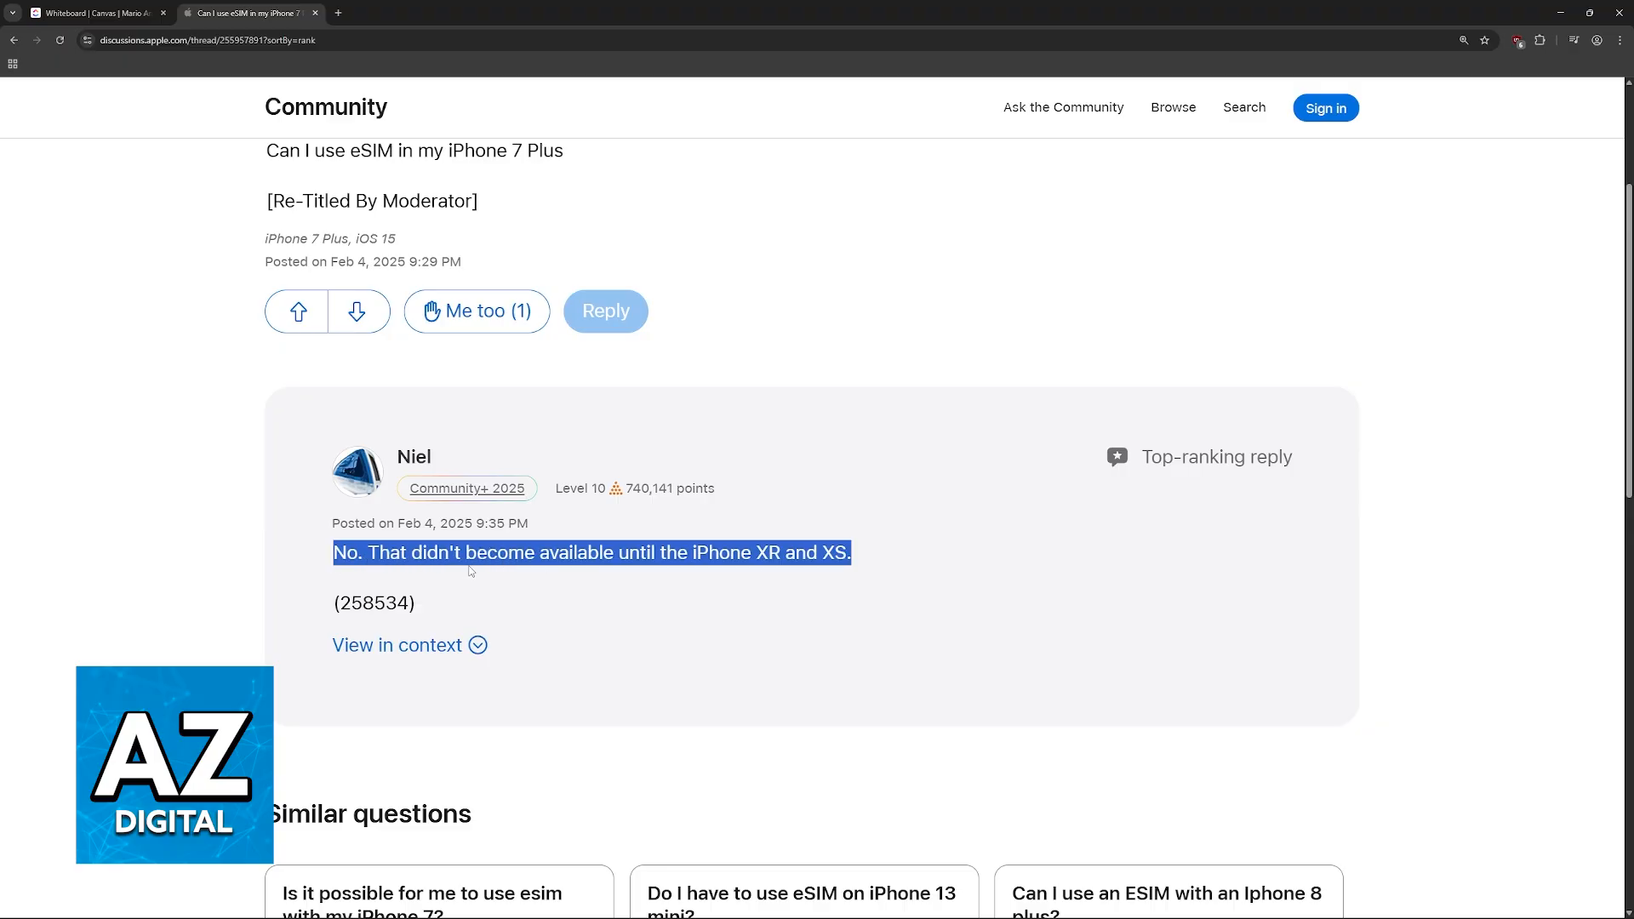
pyautogui.moveTo(813, 570)
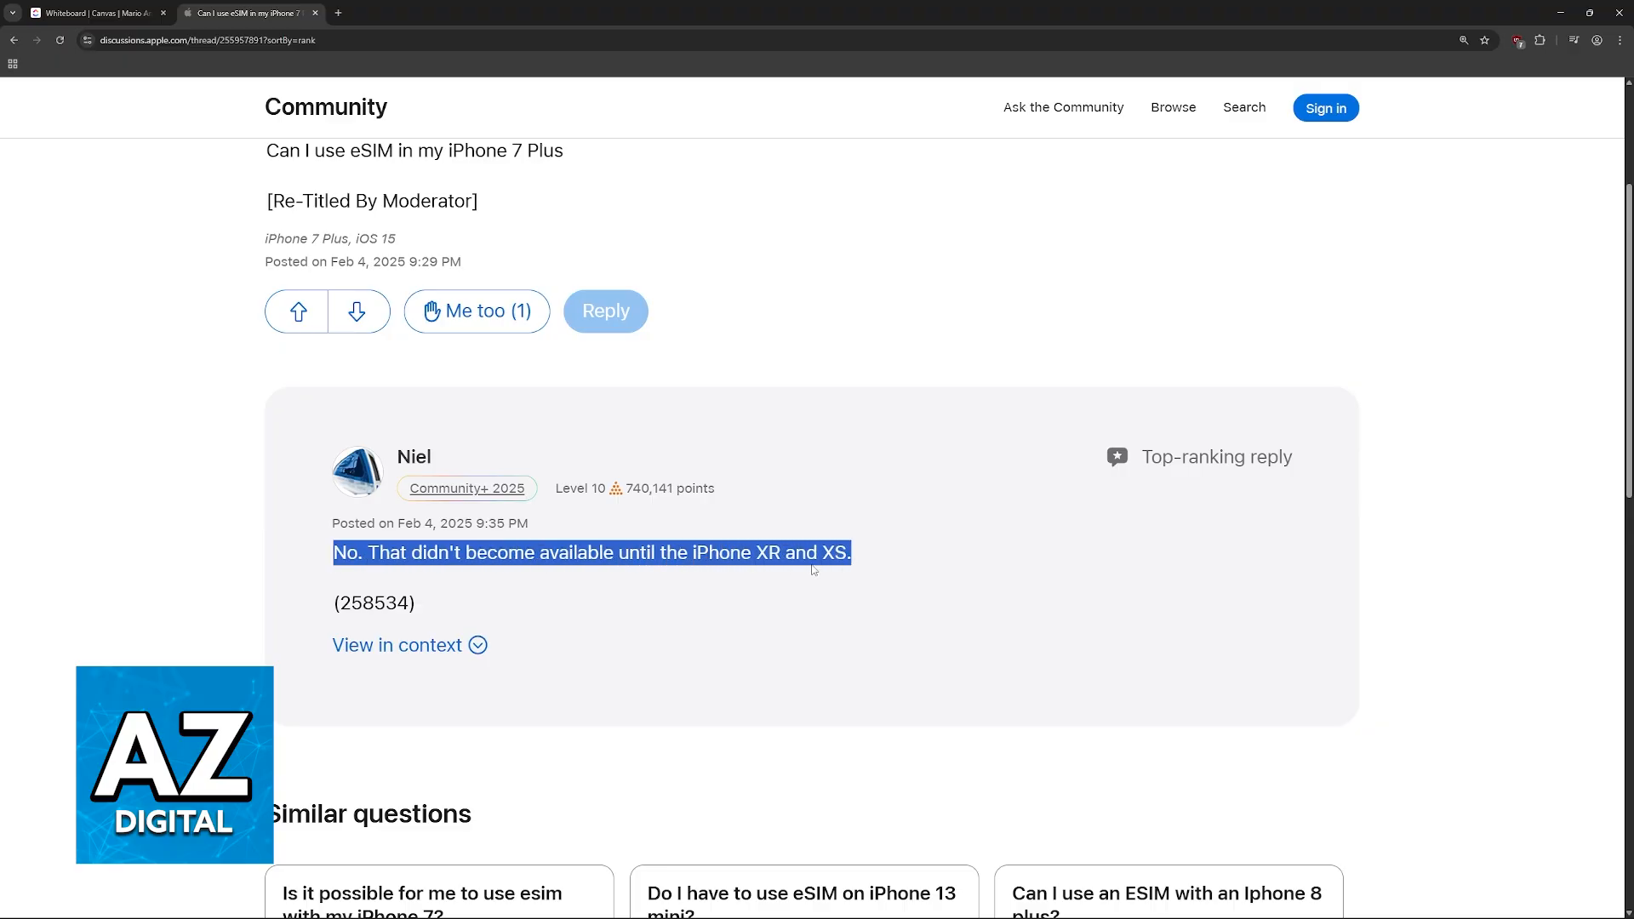
pyautogui.click(94, 12)
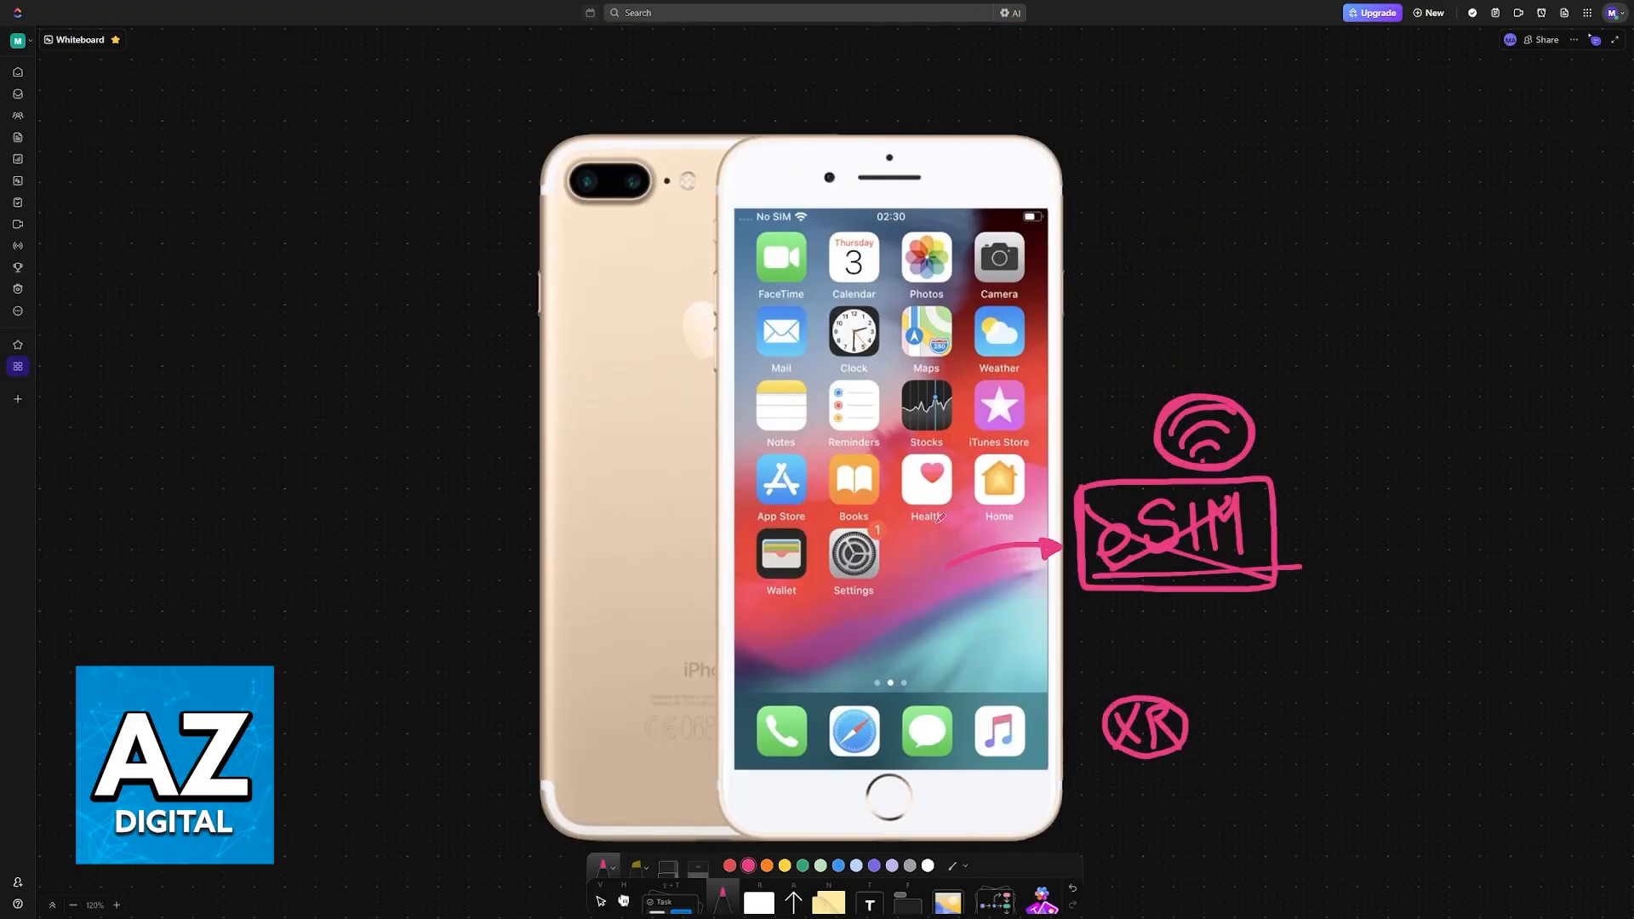
# - Scroll the whiteboard down to the YouTube subscriber watch-time chart
pyautogui.scroll(-3)
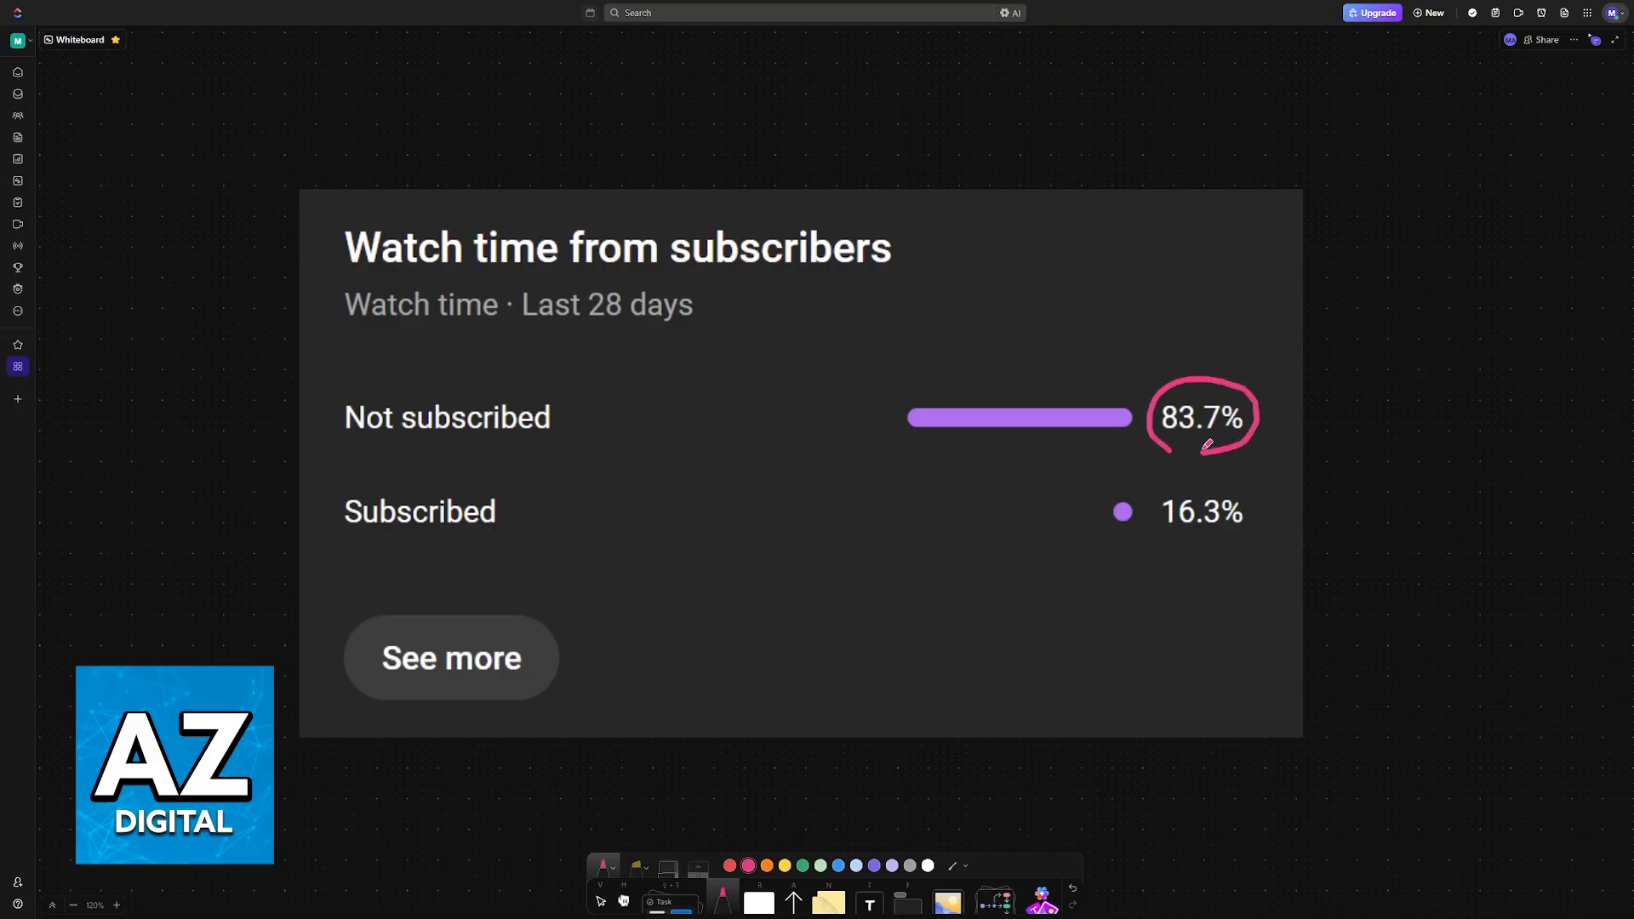
# - Cross out the circled 83.7% figure and sketch a pink arrow mark at 16.3% subscribed
pyautogui.moveTo(1178, 427); pyautogui.dragTo(1302, 594)
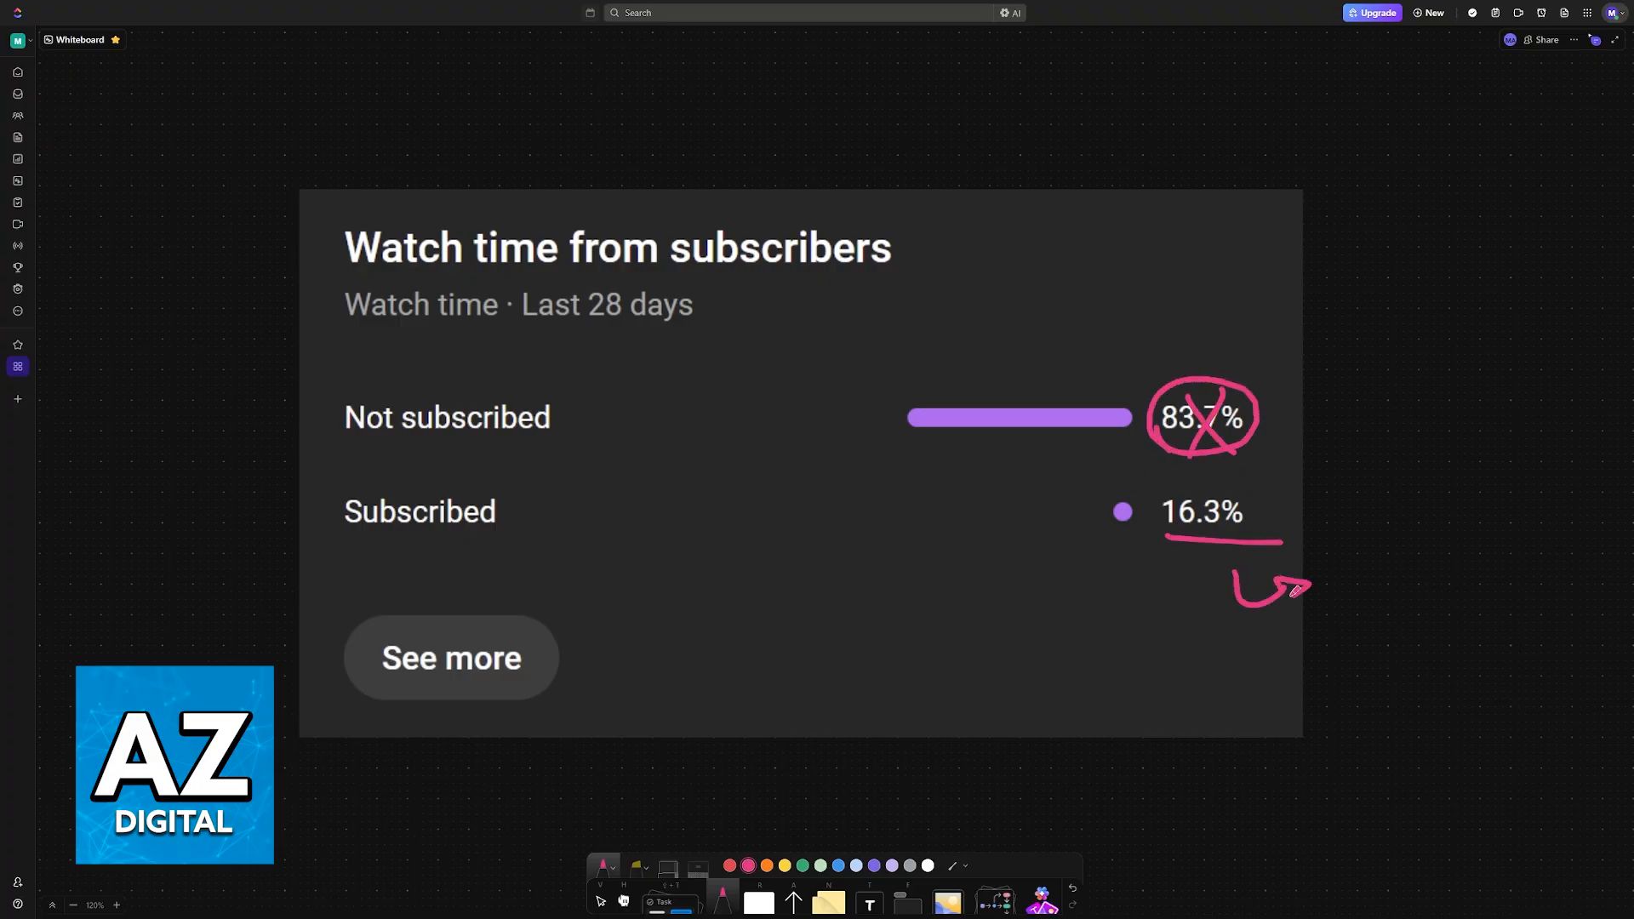
pyautogui.moveTo(1229, 594); pyautogui.dragTo(1355, 552)
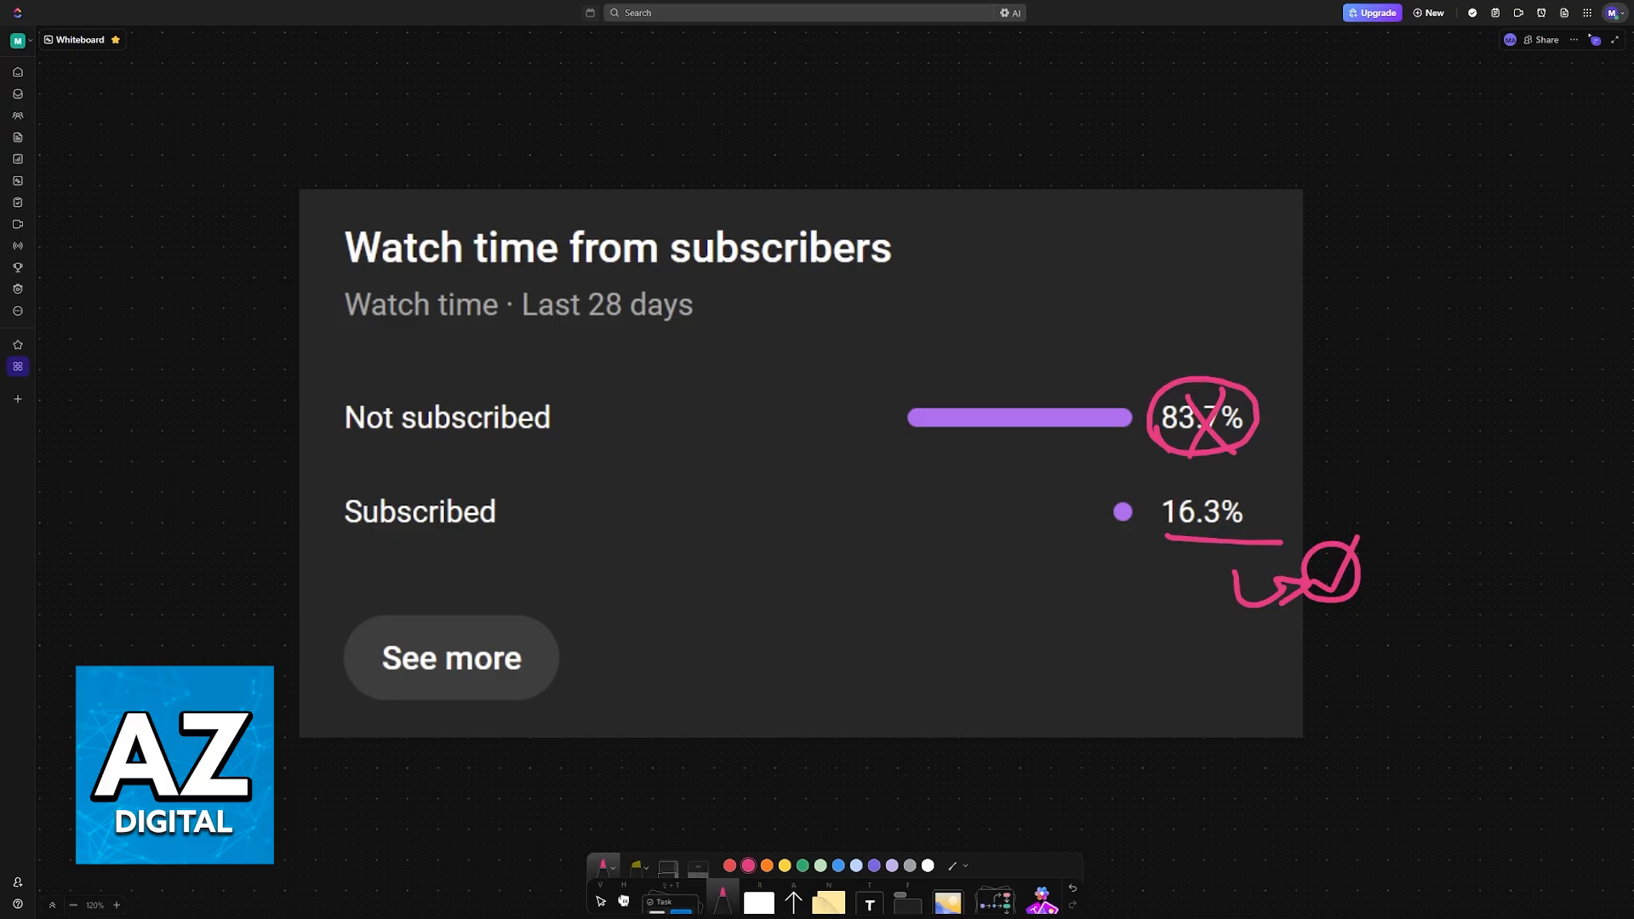